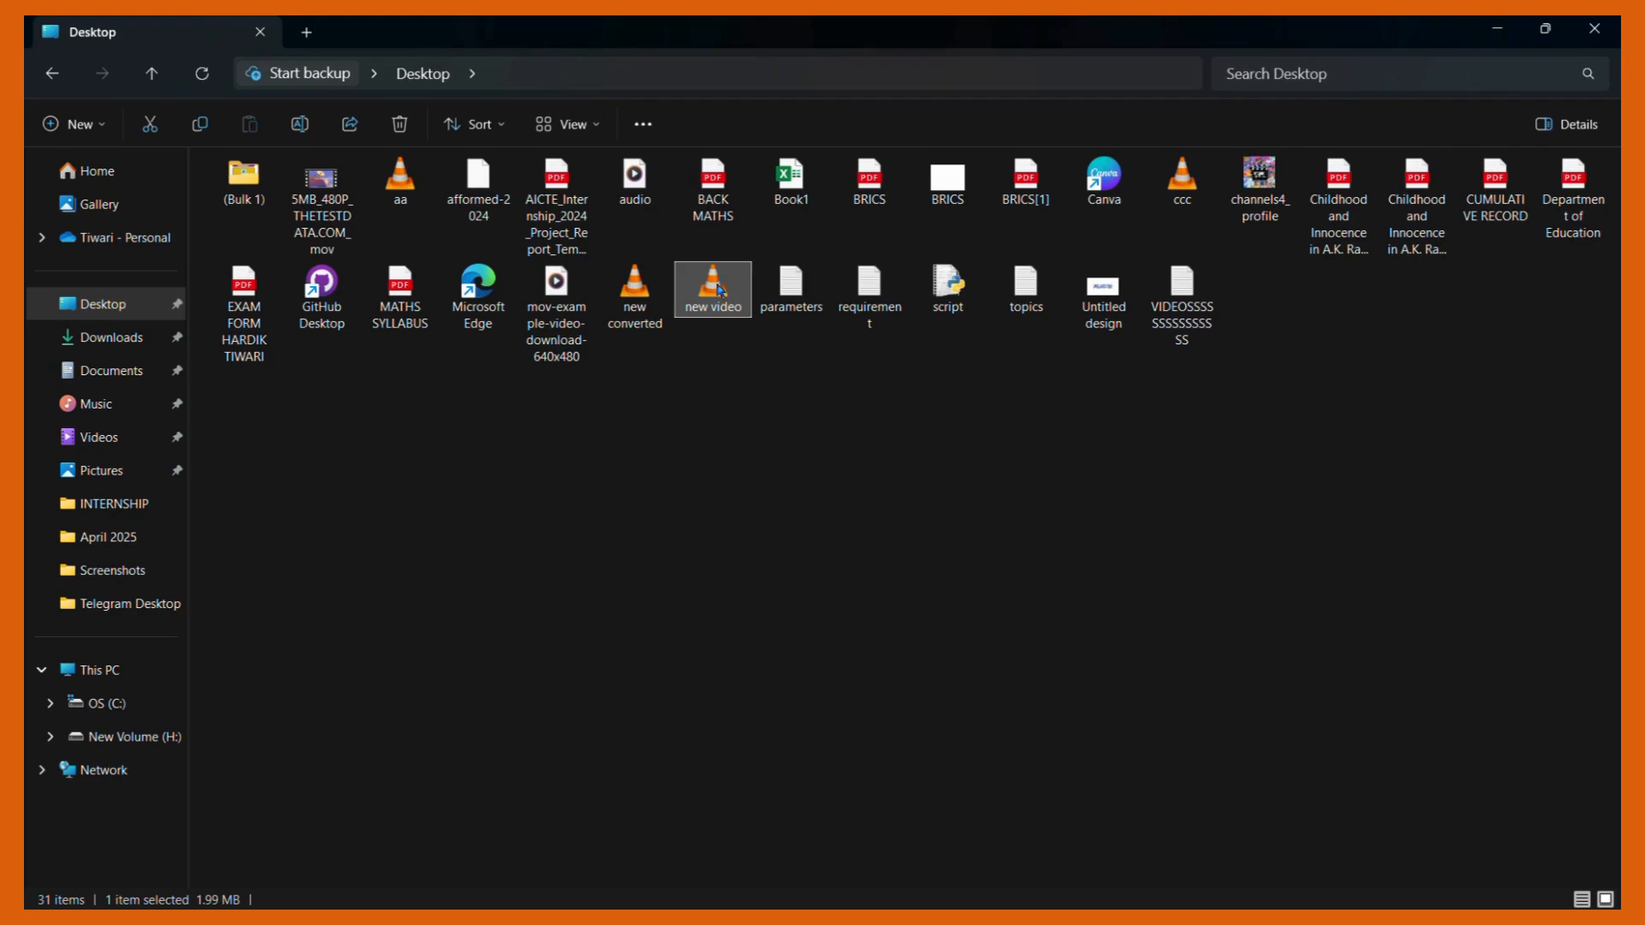
# - Open 'new video' from the Desktop so the Earth clip plays in VLC
pyautogui.doubleClick(711, 289)
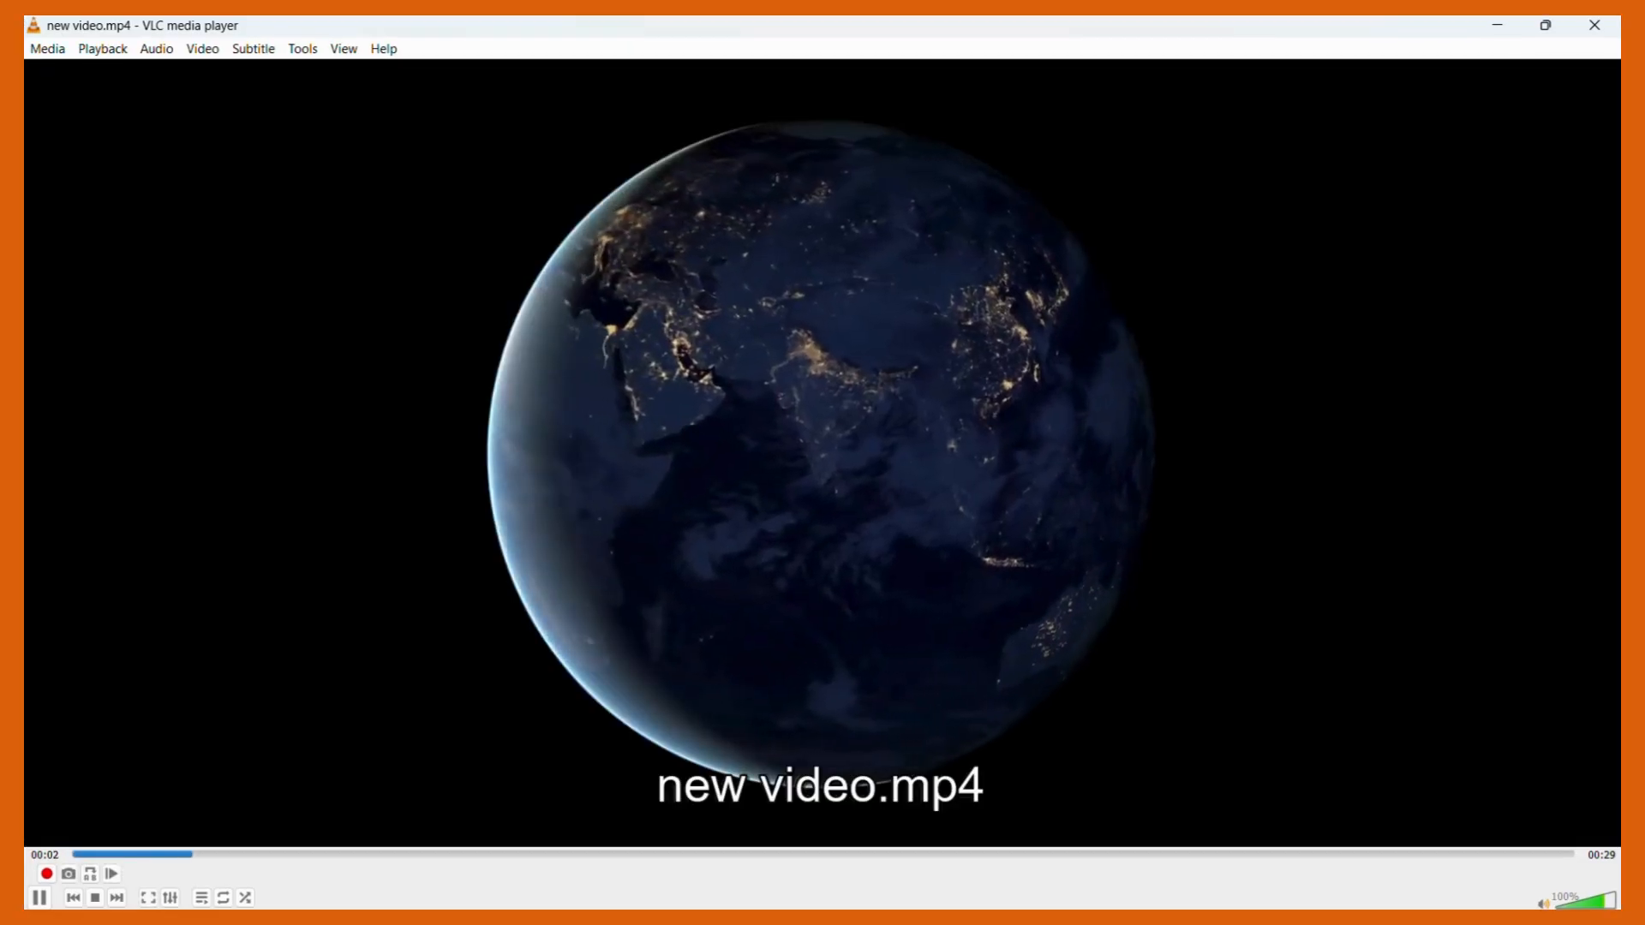
# - Pause the Earth video about two seconds in
pyautogui.click(40, 897)
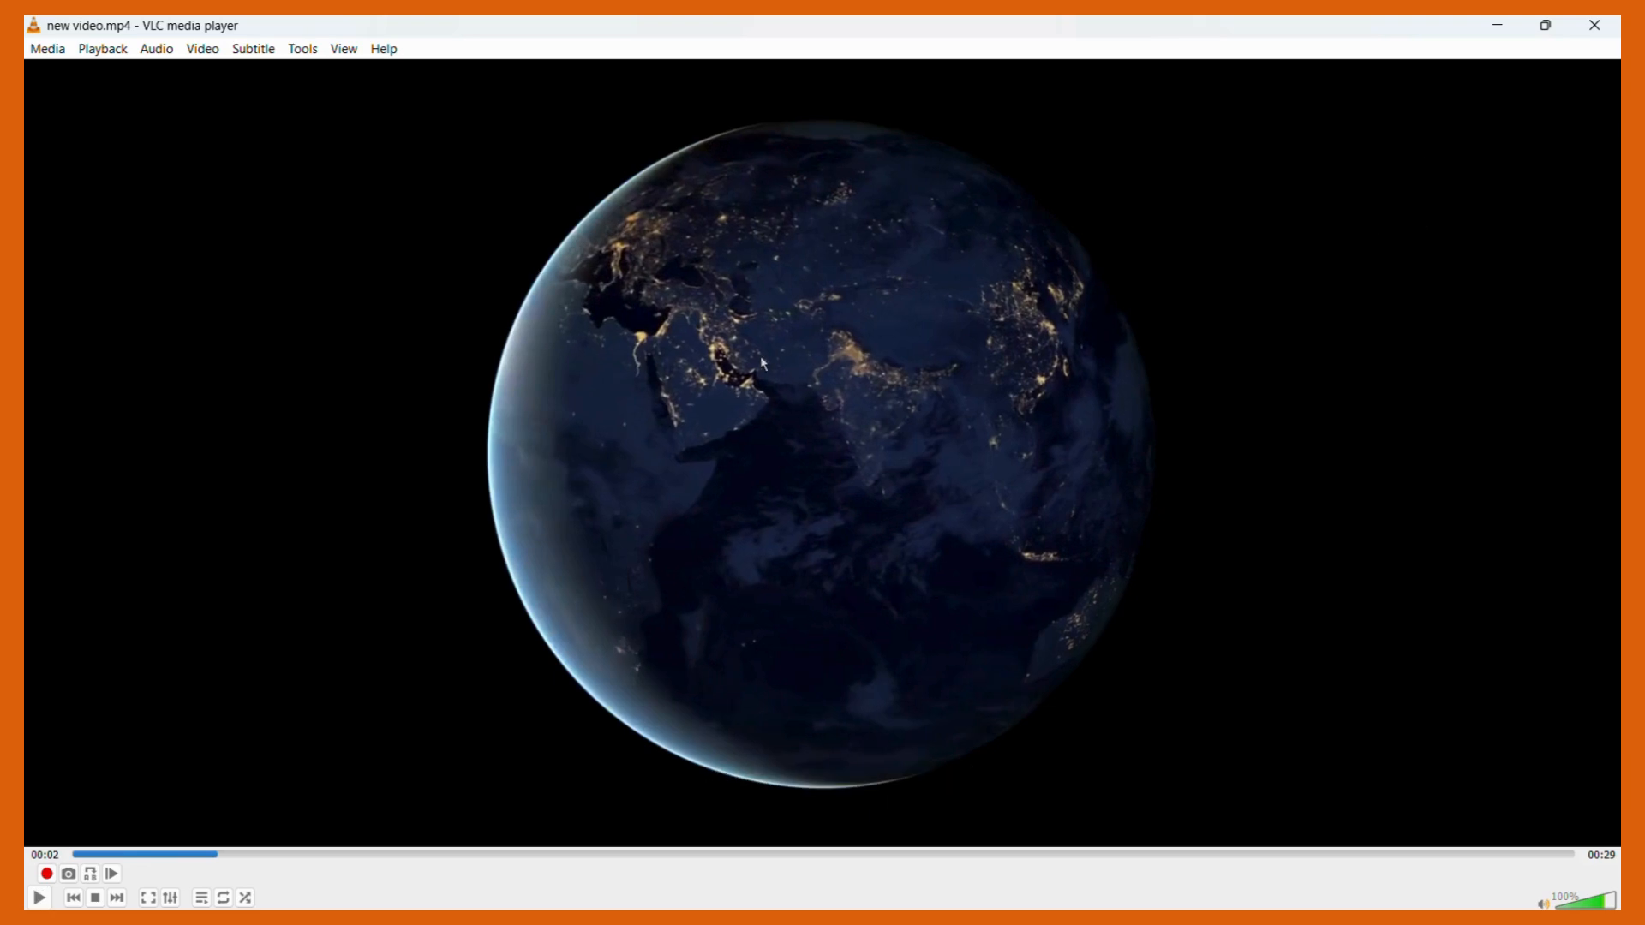
pyautogui.moveTo(701, 356)
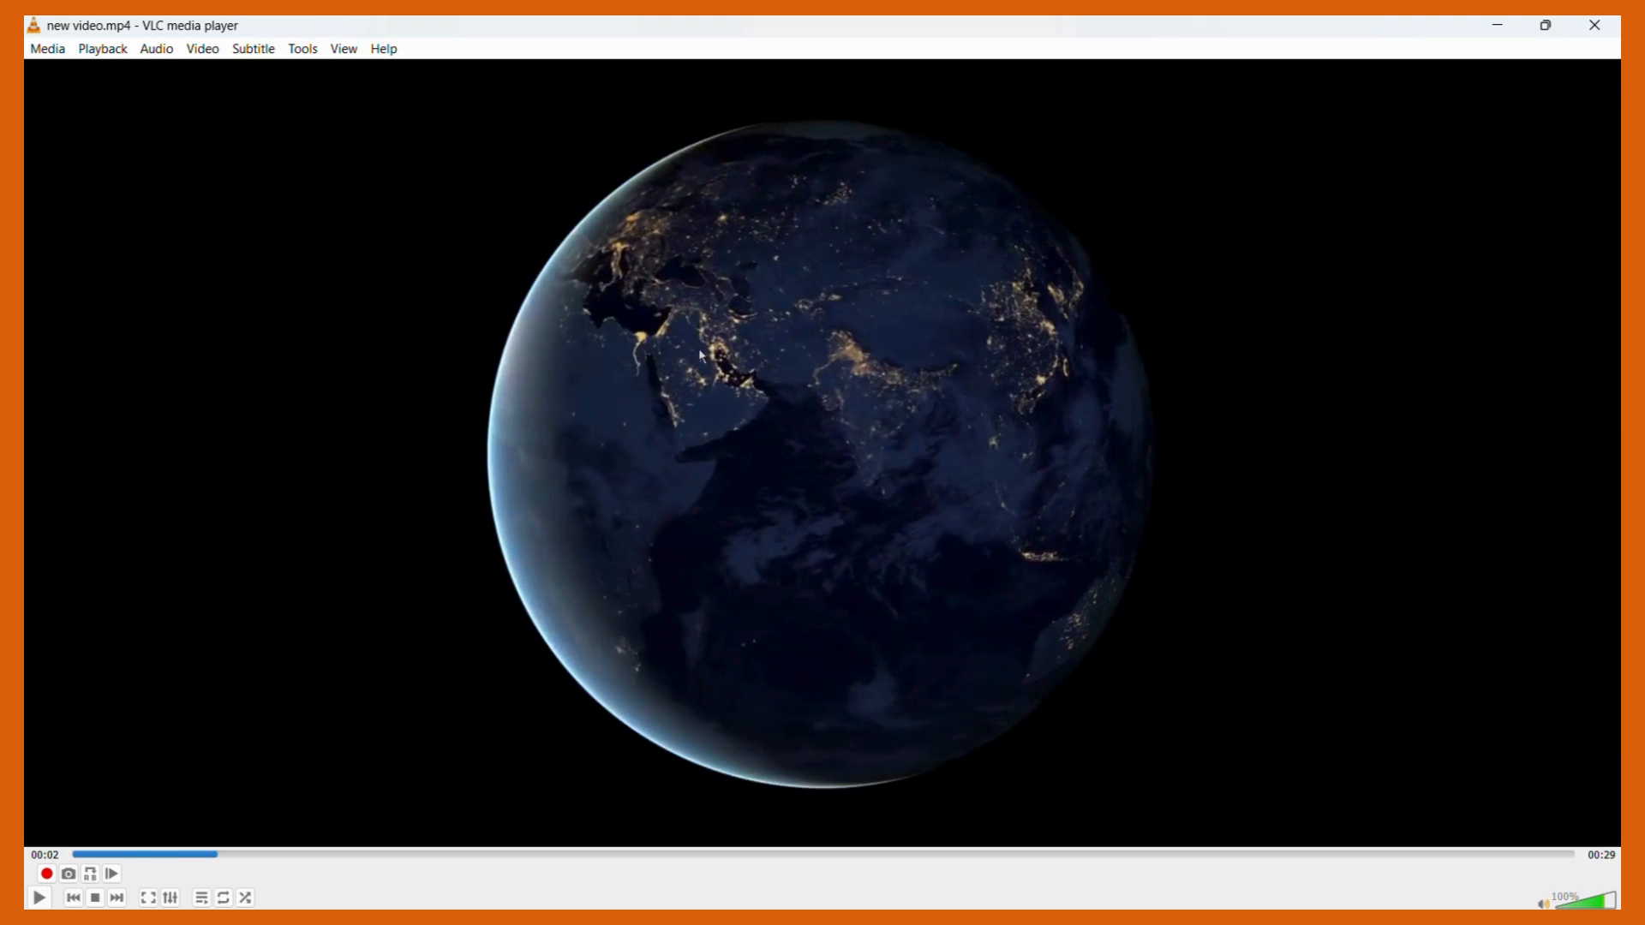
pyautogui.moveTo(688, 570)
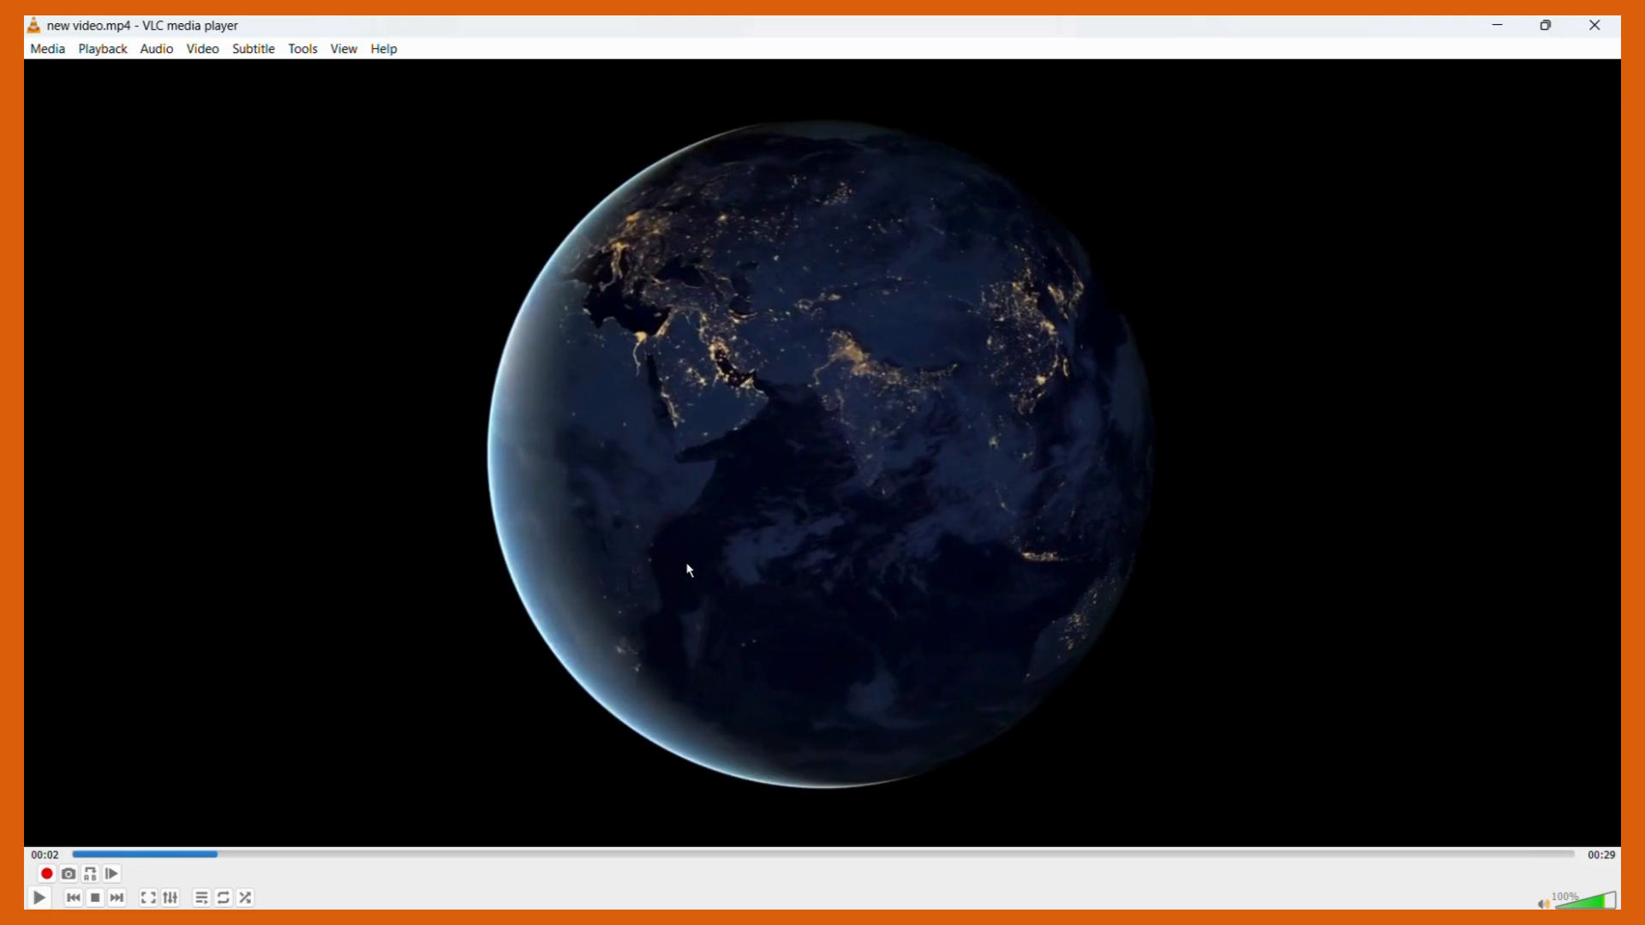
pyautogui.moveTo(280, 95)
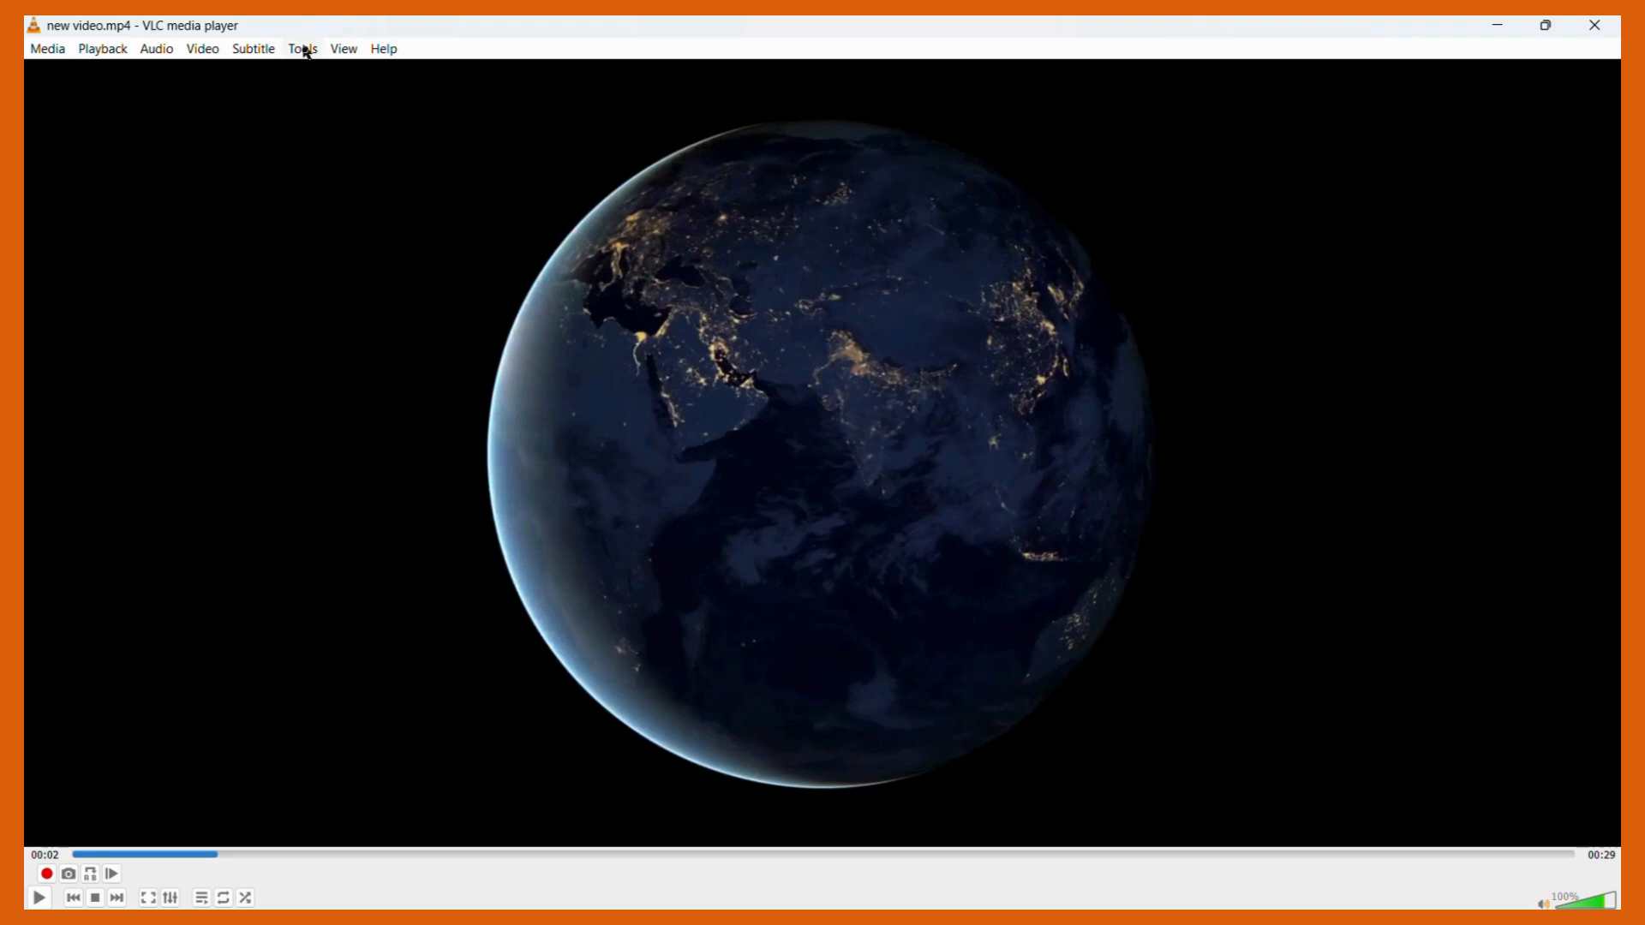
# - Open Tools > Effects and Filters to show the Adjustments and Effects window
pyautogui.click(303, 48)
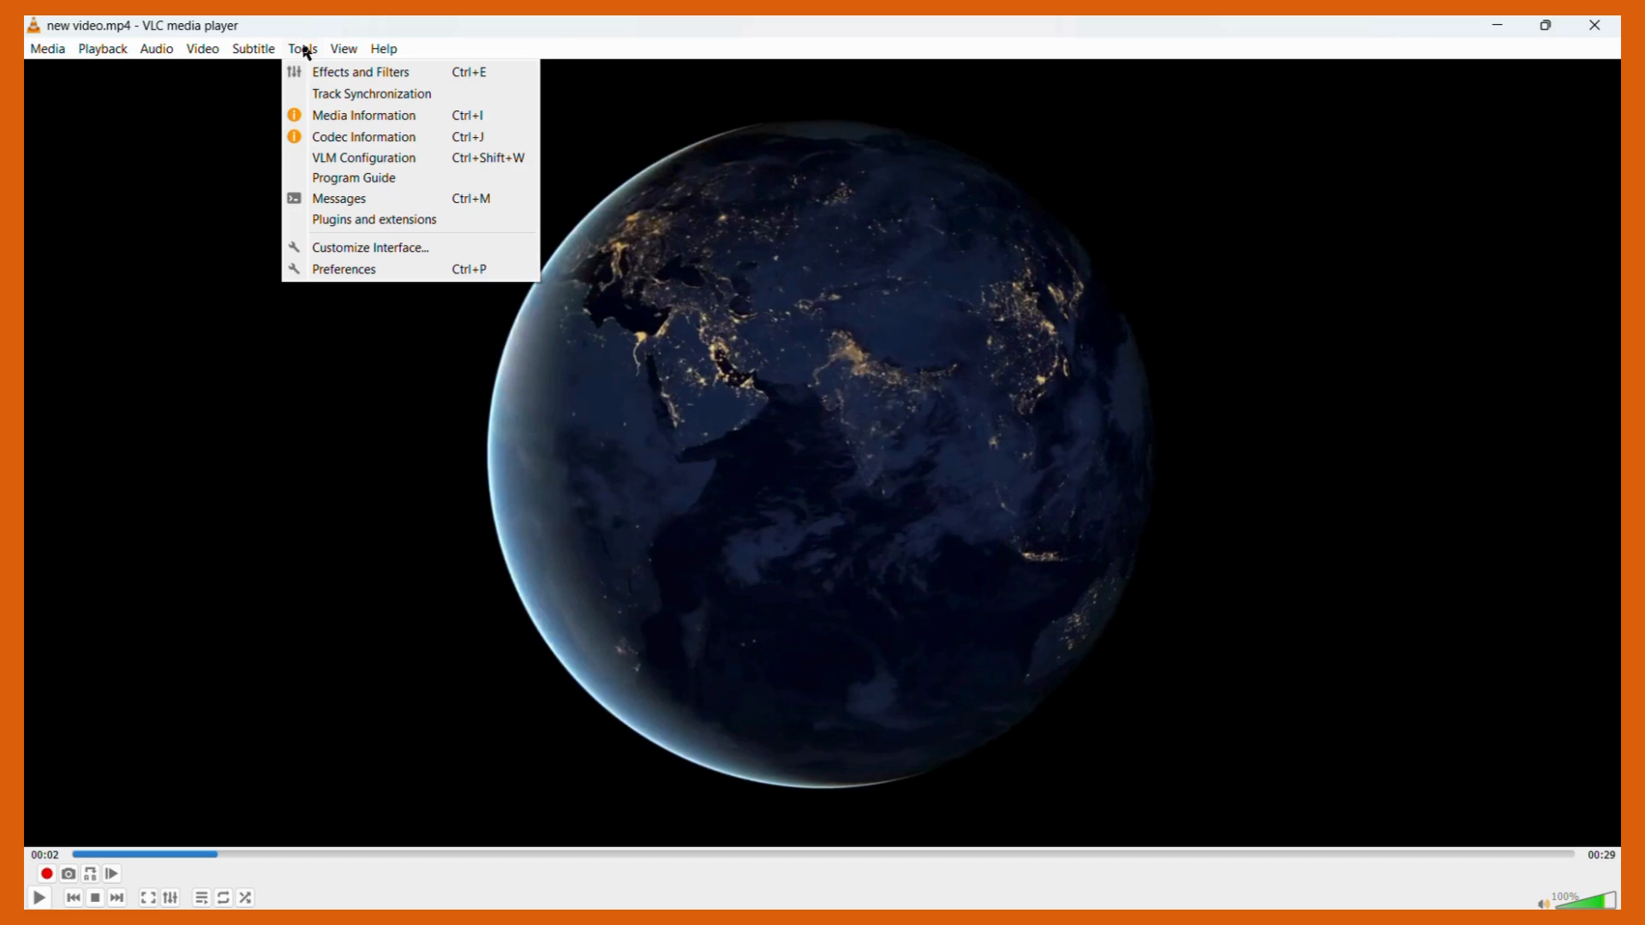
pyautogui.moveTo(361, 71)
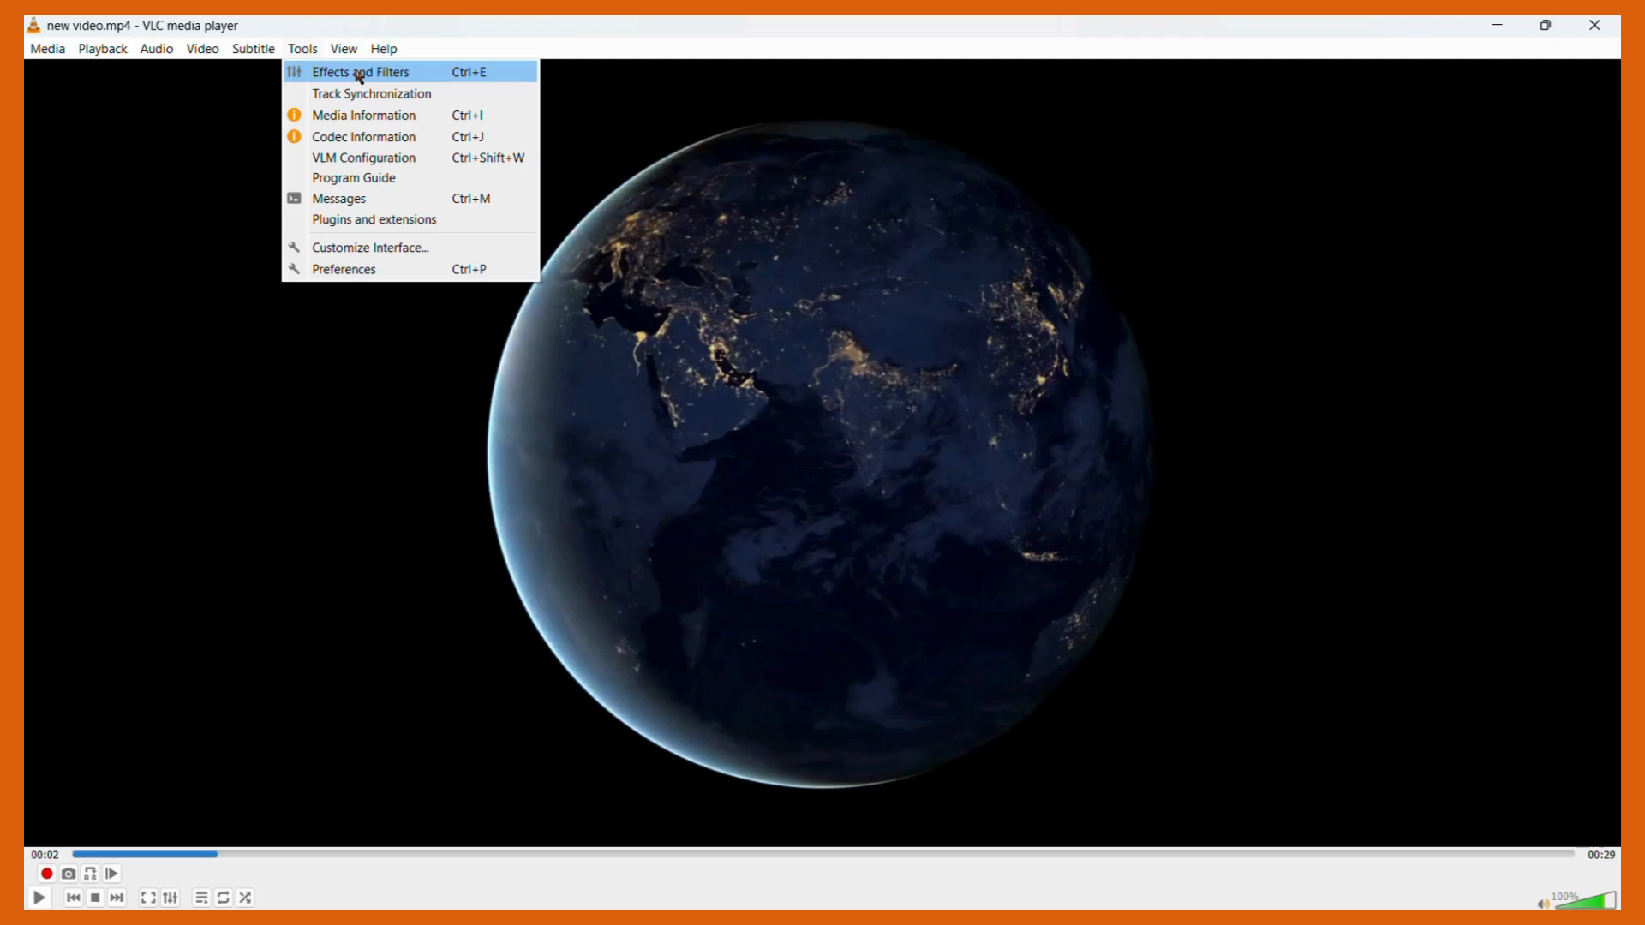
pyautogui.click(360, 71)
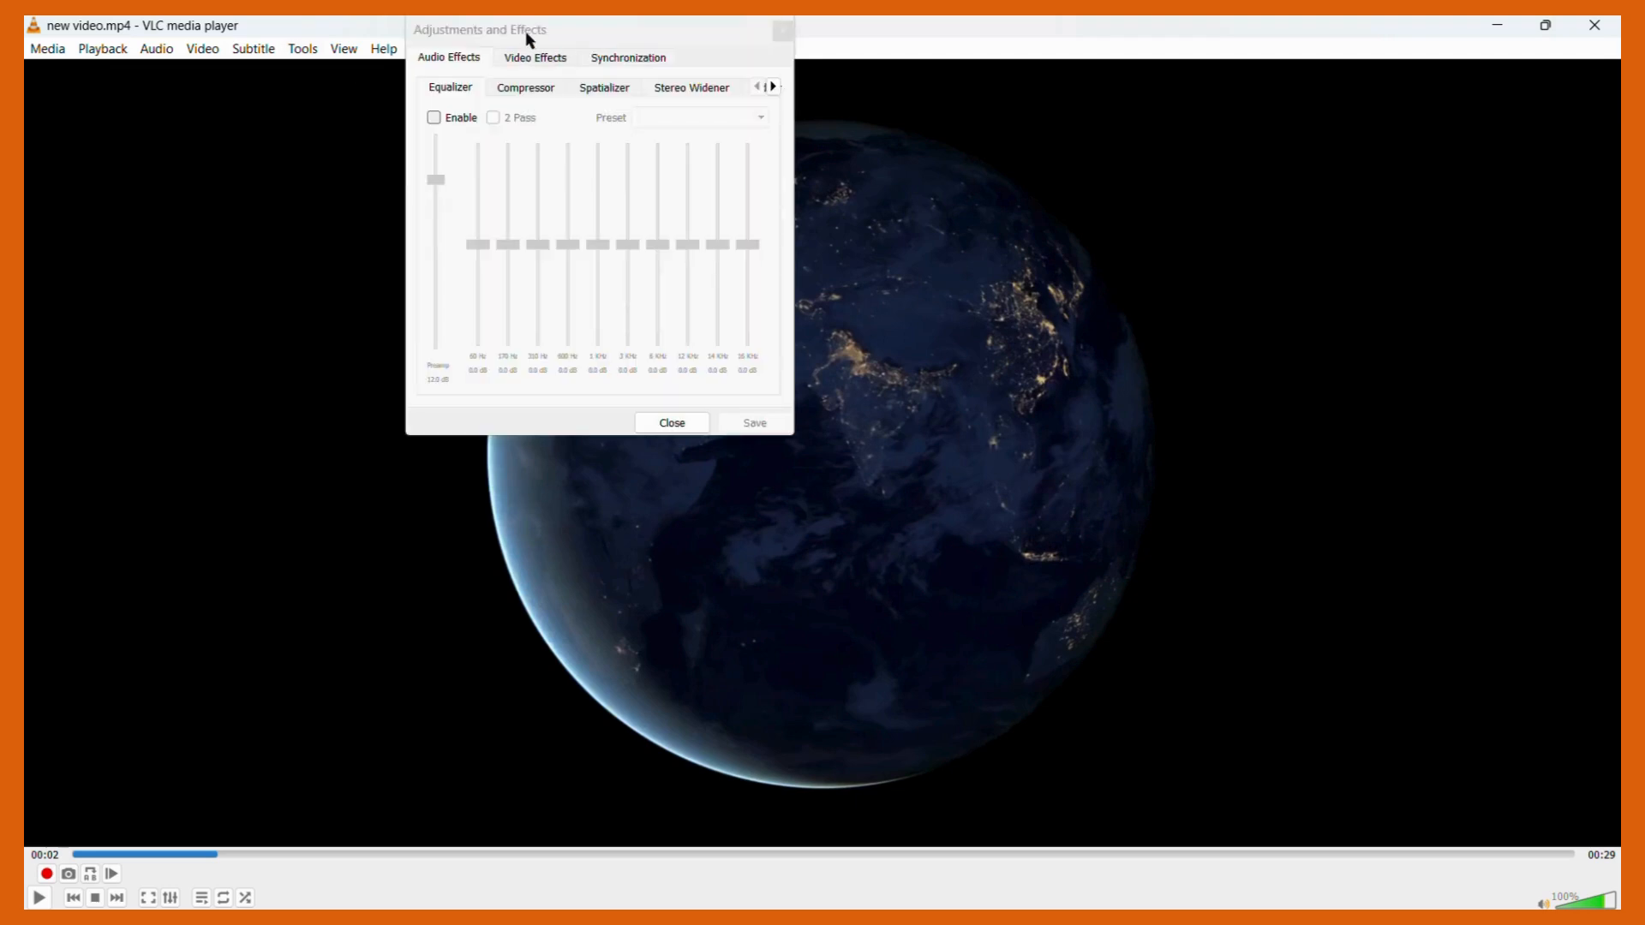
# - Move the Adjustments and Effects window down and show Video Effects > Geometry
pyautogui.moveTo(480, 29); pyautogui.dragTo(422, 139)
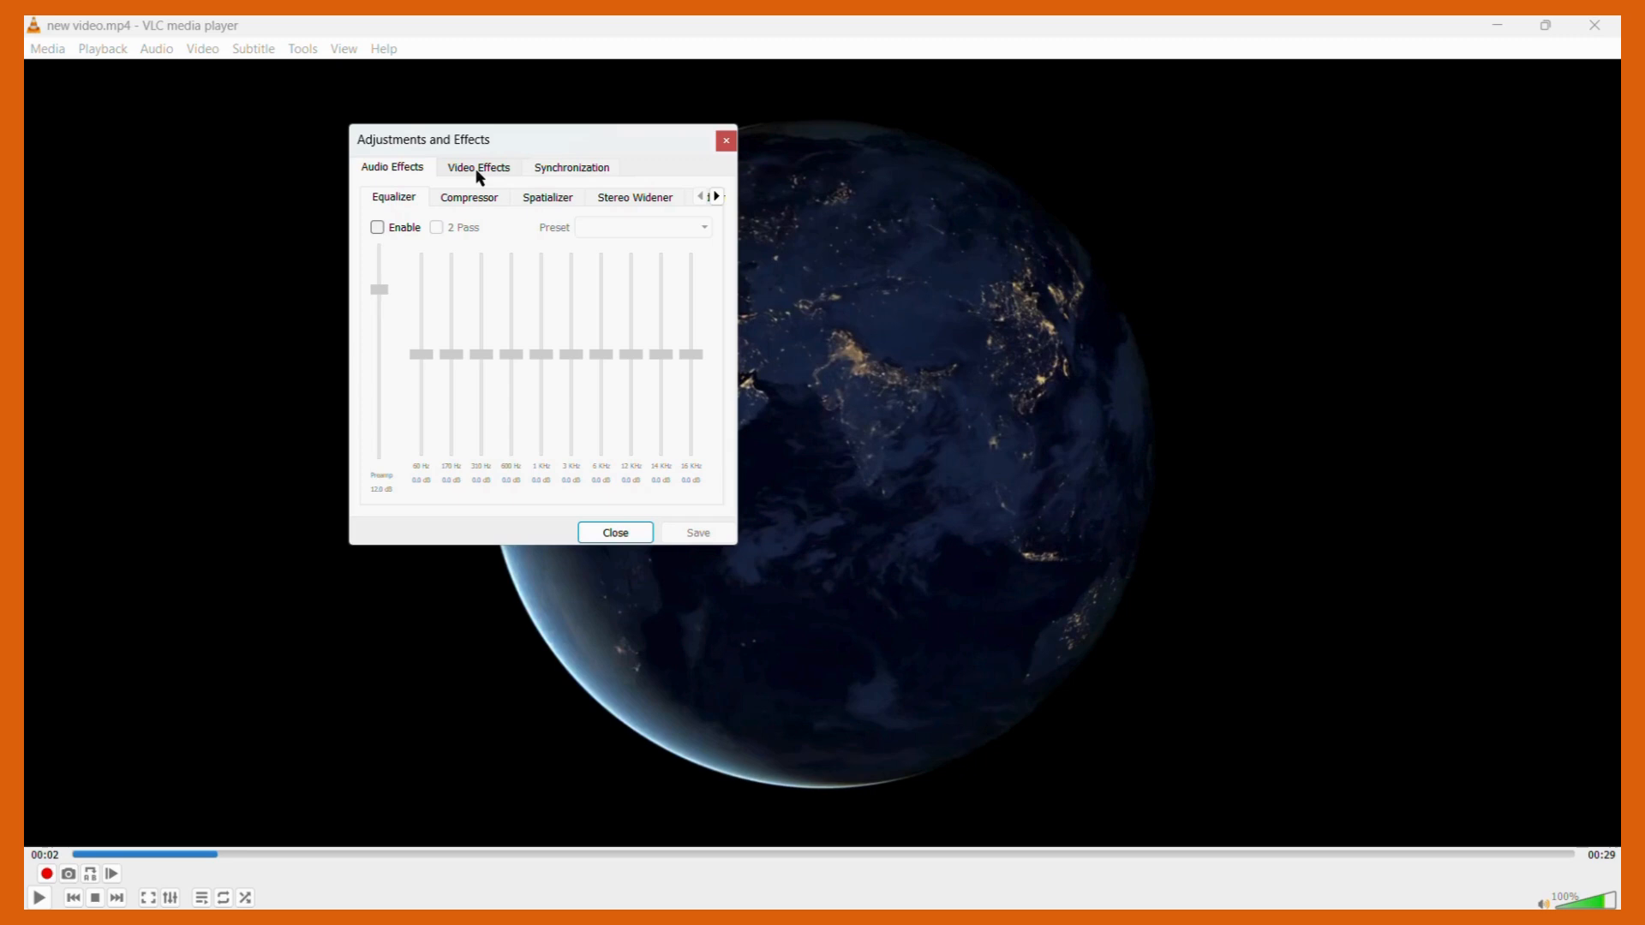
pyautogui.click(477, 167)
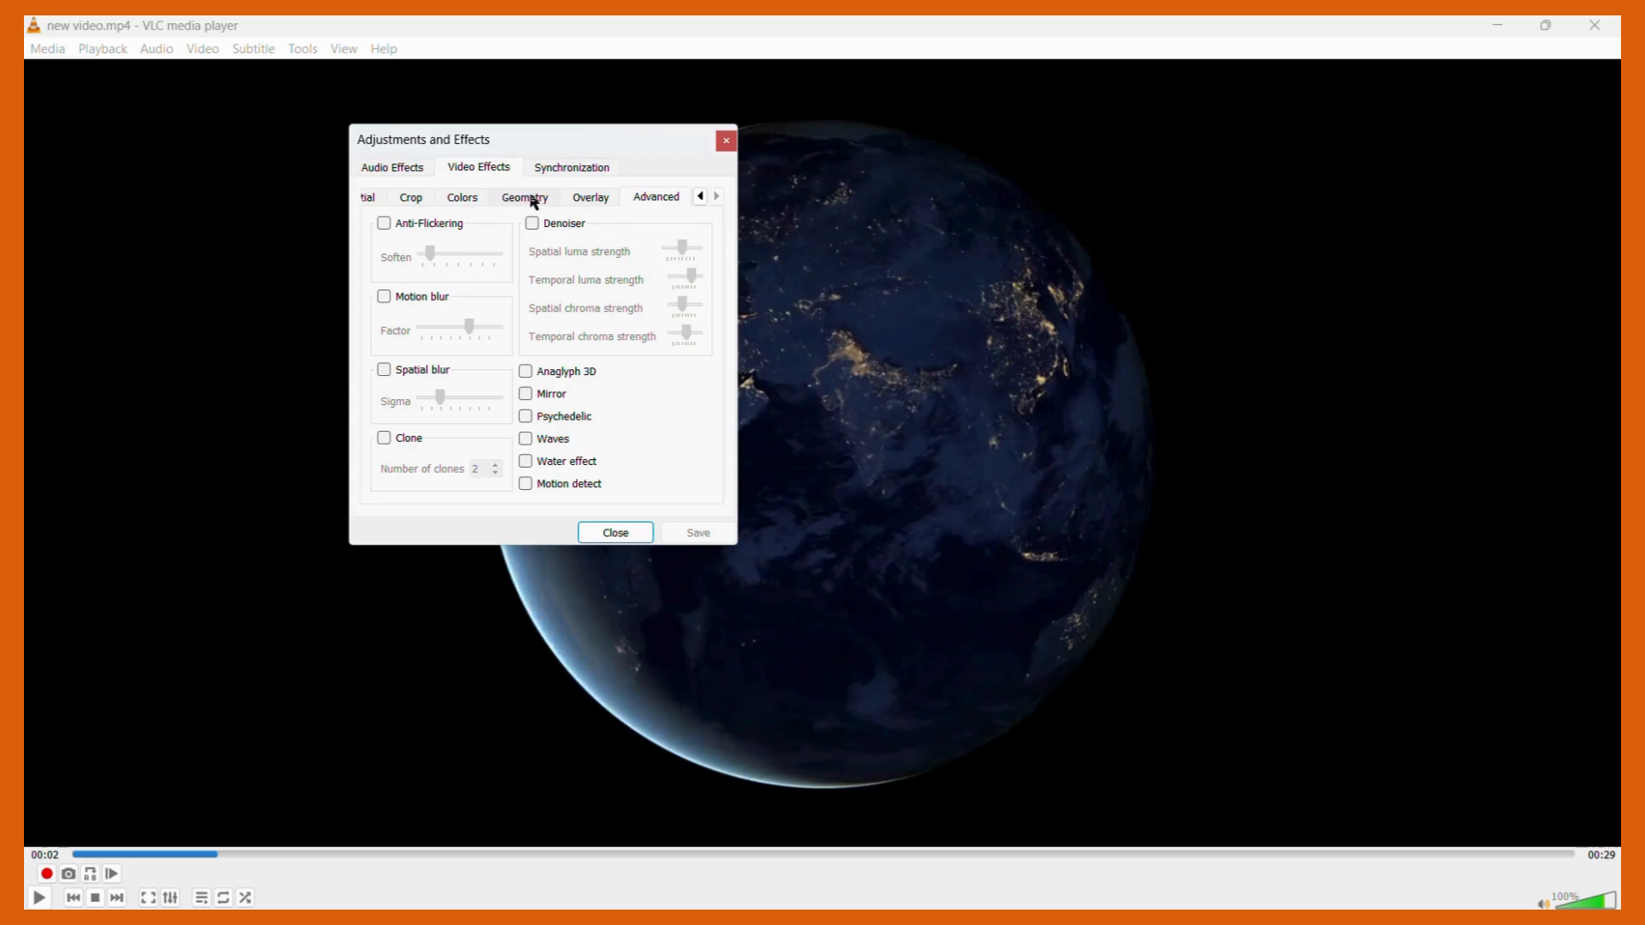
pyautogui.click(523, 197)
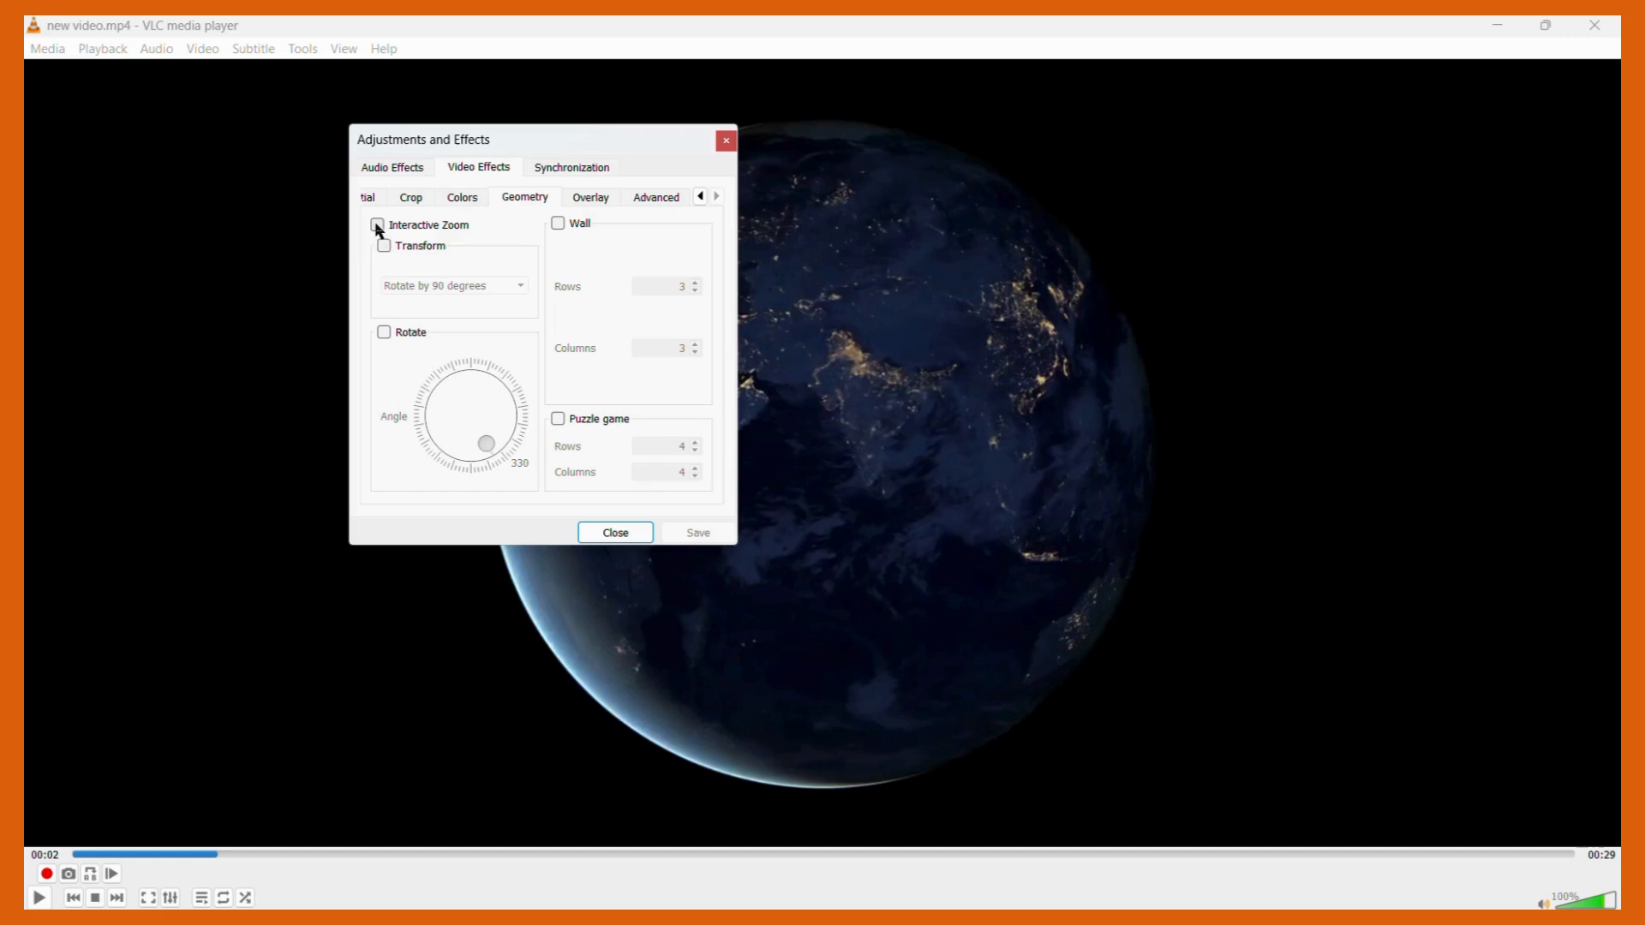
# - Enable Interactive Zoom and drag the navigator rectangle to the globe's lower part
pyautogui.click(378, 224)
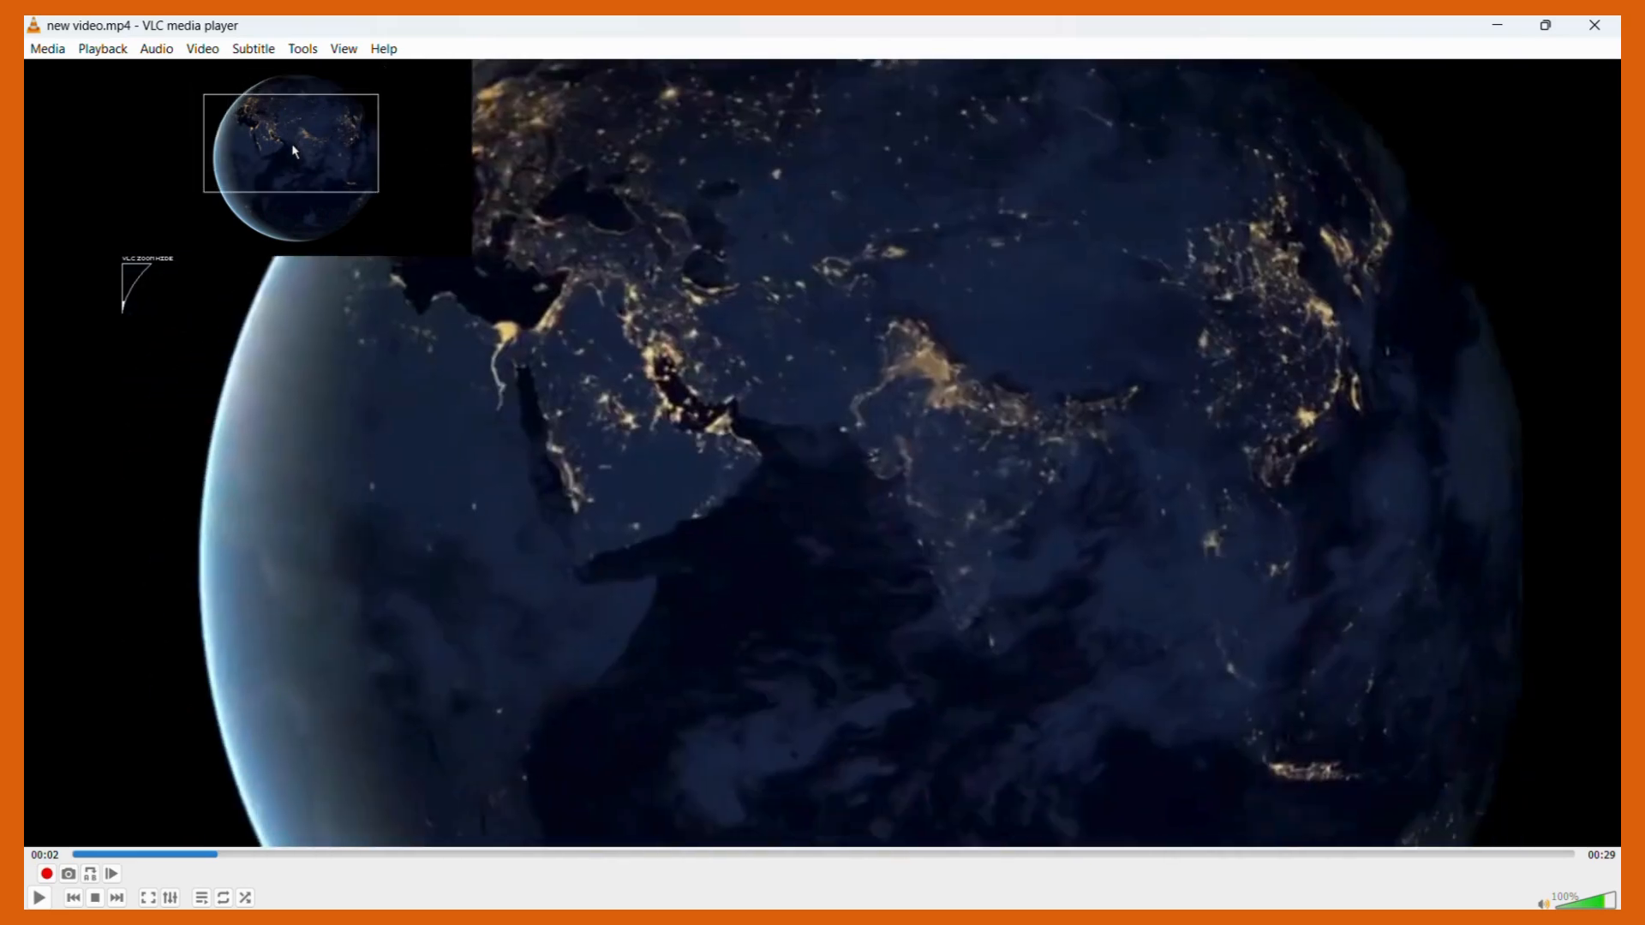
pyautogui.moveTo(294, 152); pyautogui.dragTo(346, 206)
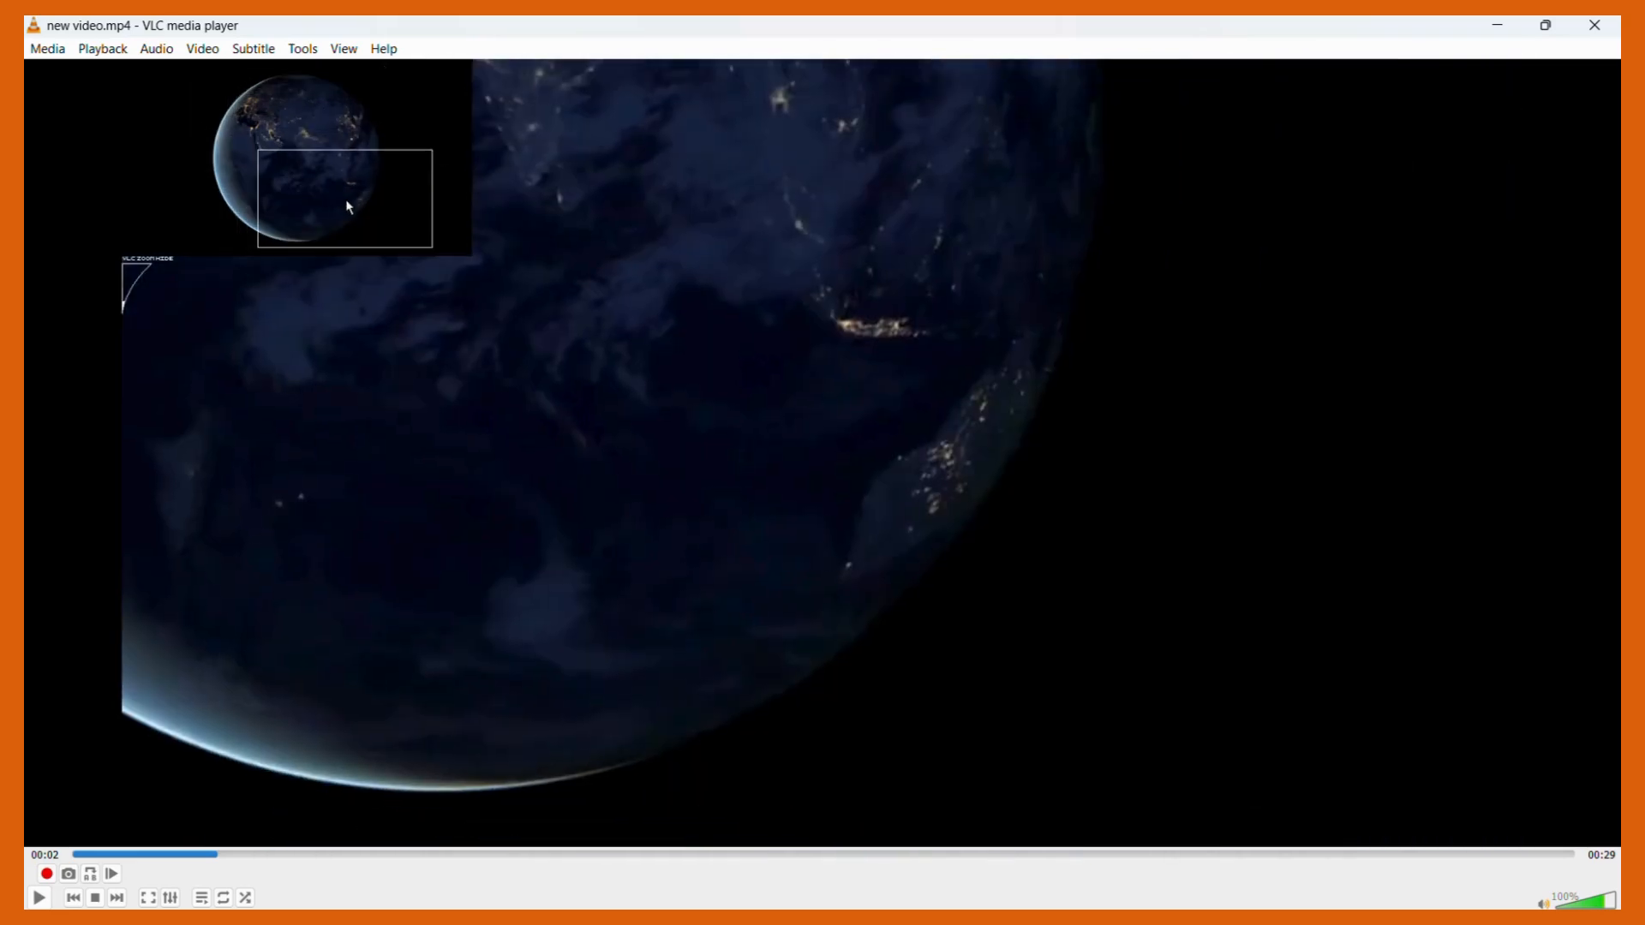